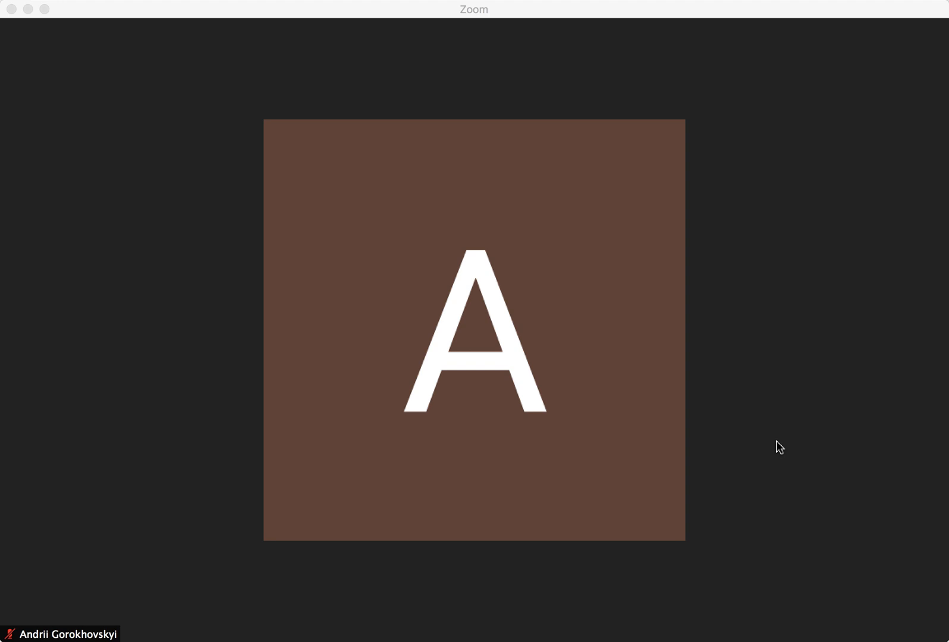
{"action": "mouse_move", "coordinate": [813, 444]}
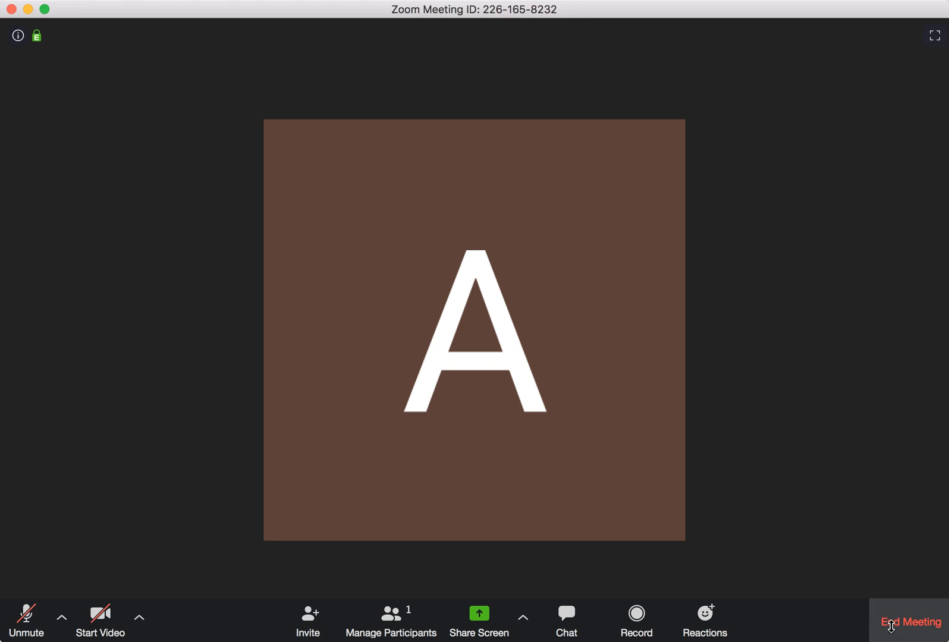
Step: Bring up the End Meeting warning asking to leave or end for everyone
{"action": "left_click", "coordinate": [911, 622]}
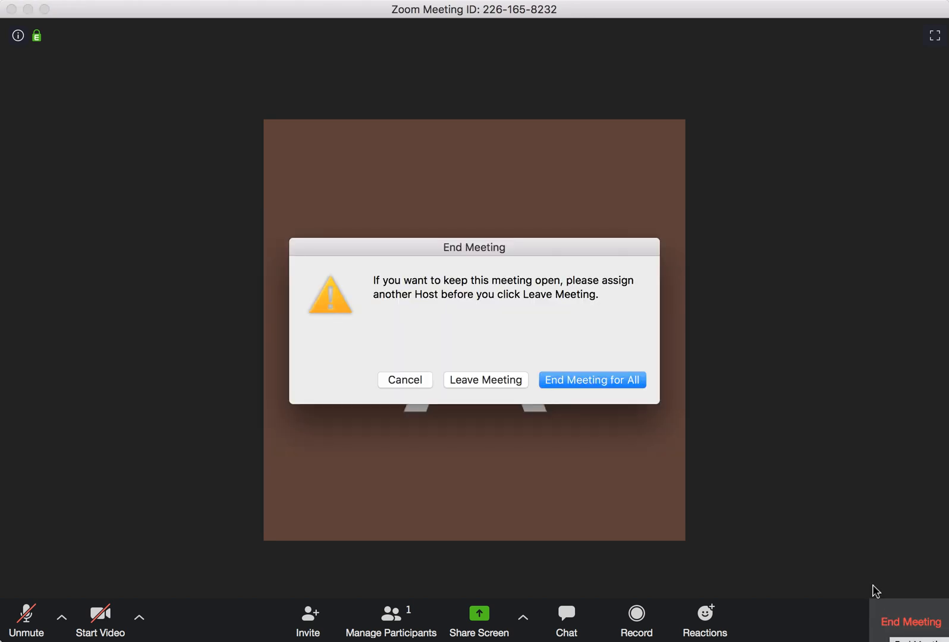
{"action": "mouse_move", "coordinate": [580, 255]}
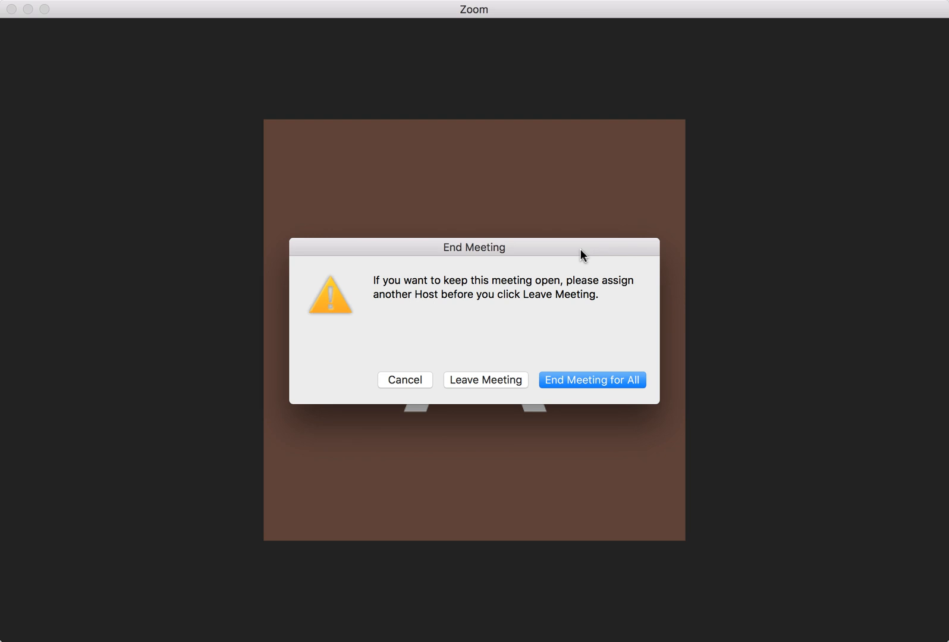
{"action": "mouse_move", "coordinate": [580, 358]}
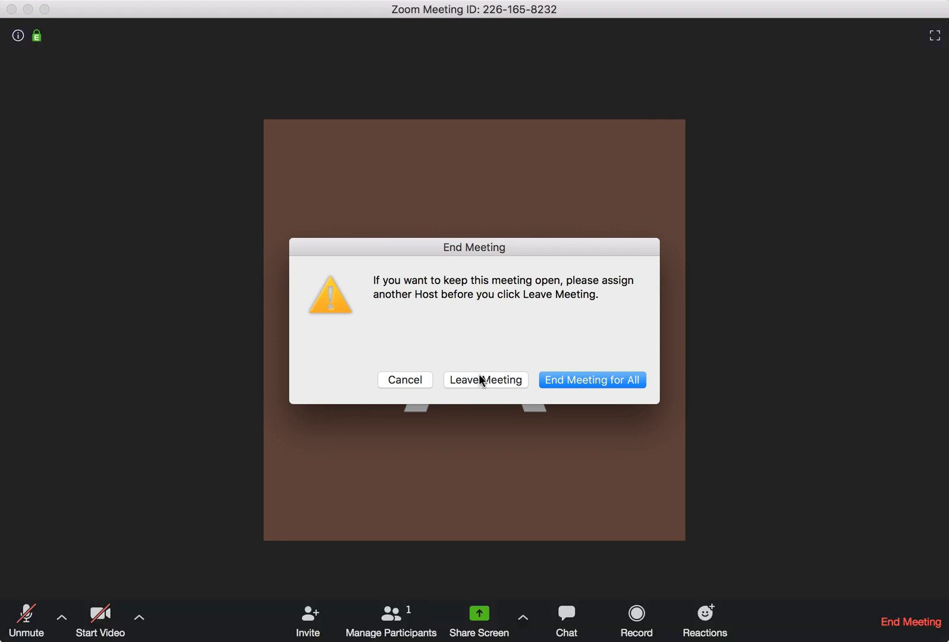
{"action": "mouse_move", "coordinate": [456, 355]}
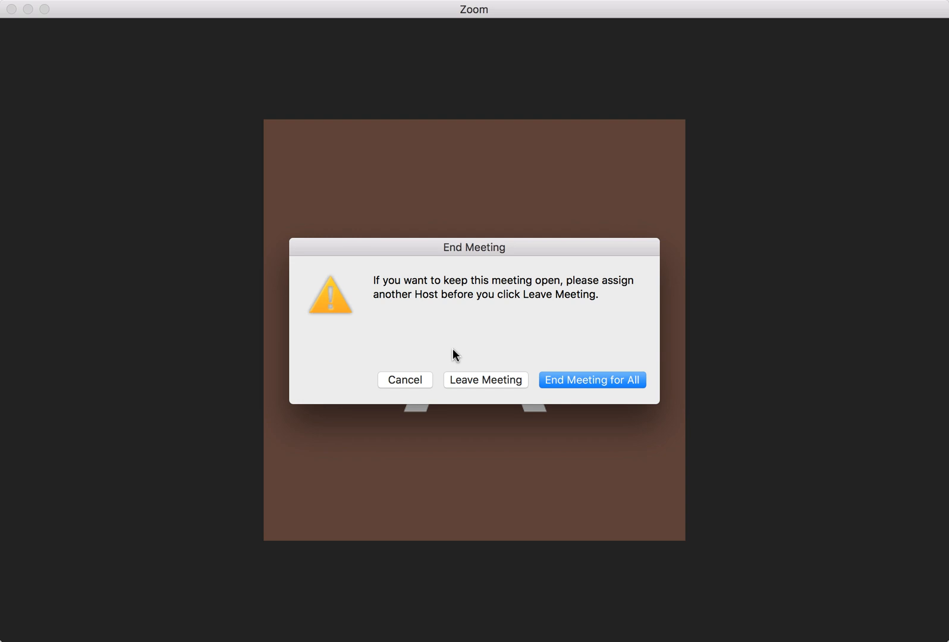
{"action": "mouse_move", "coordinate": [459, 381]}
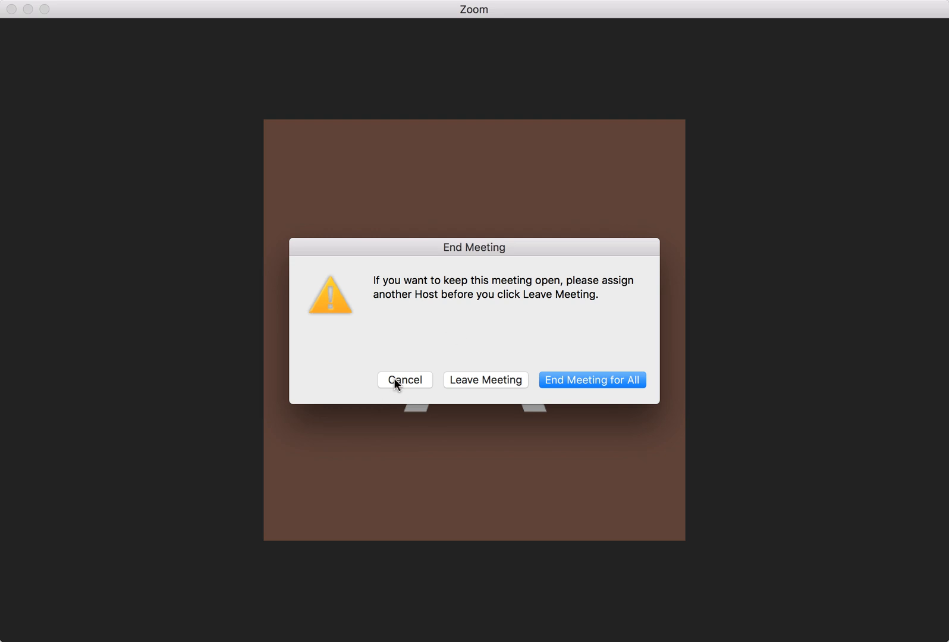
Step: Cancel the end-meeting warning without ending the meeting
{"action": "left_click", "coordinate": [404, 379]}
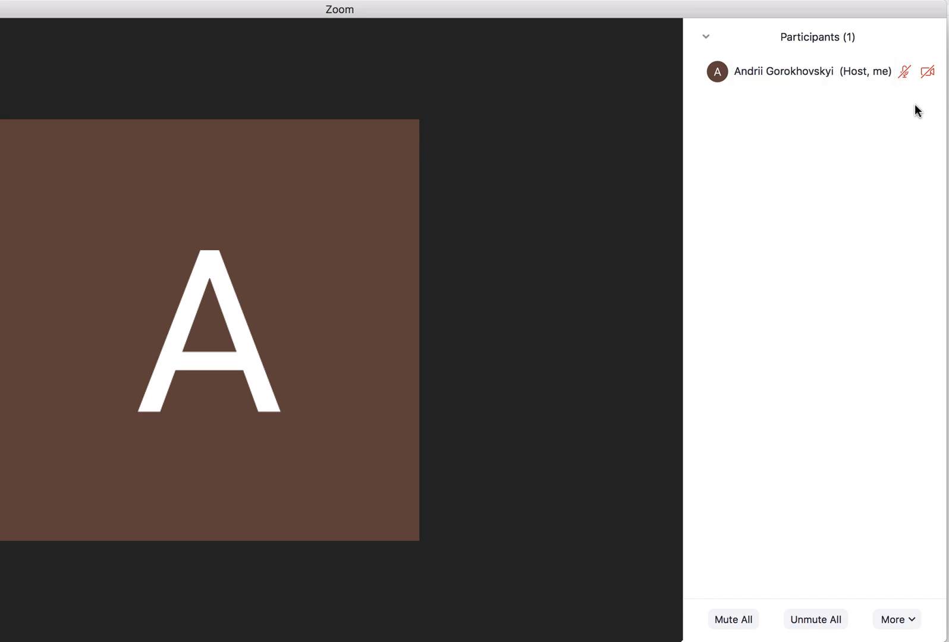
{"action": "mouse_move", "coordinate": [511, 13]}
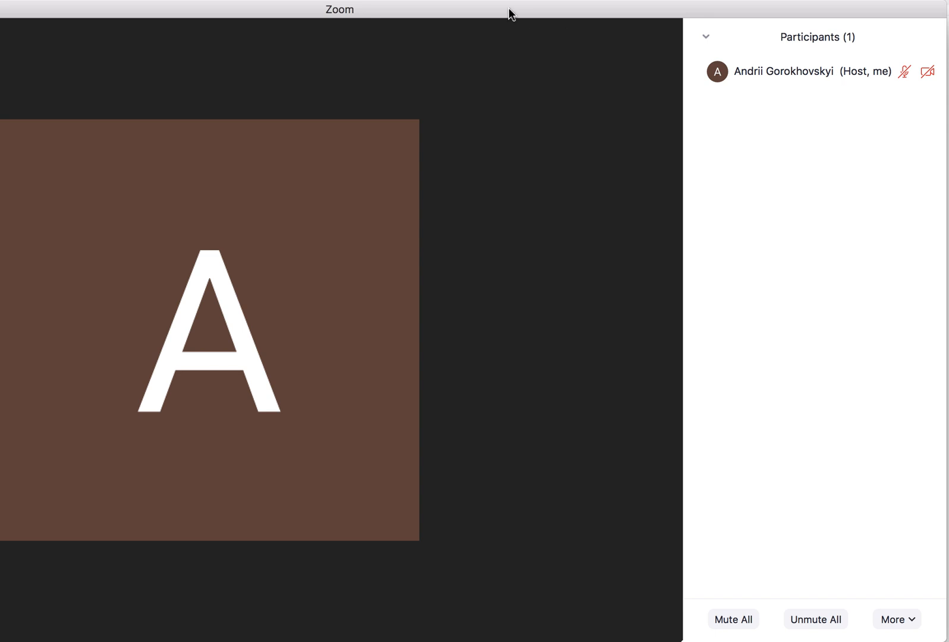